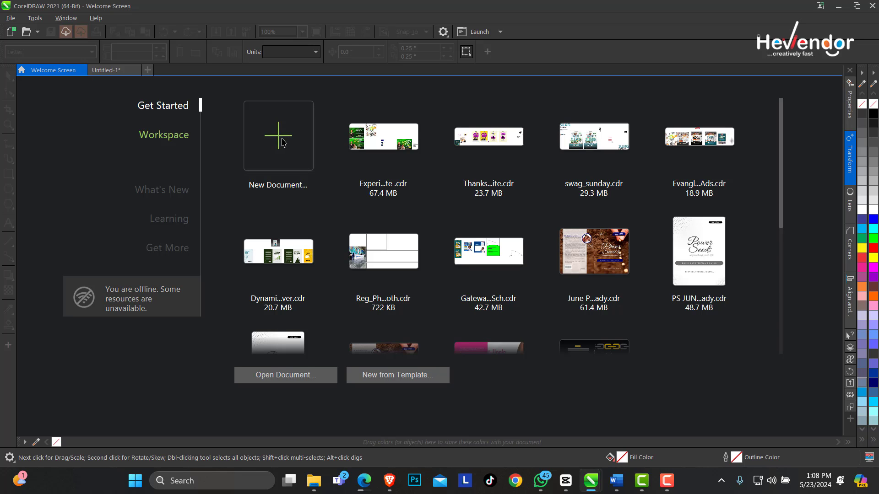
mouse_move(449, 335)
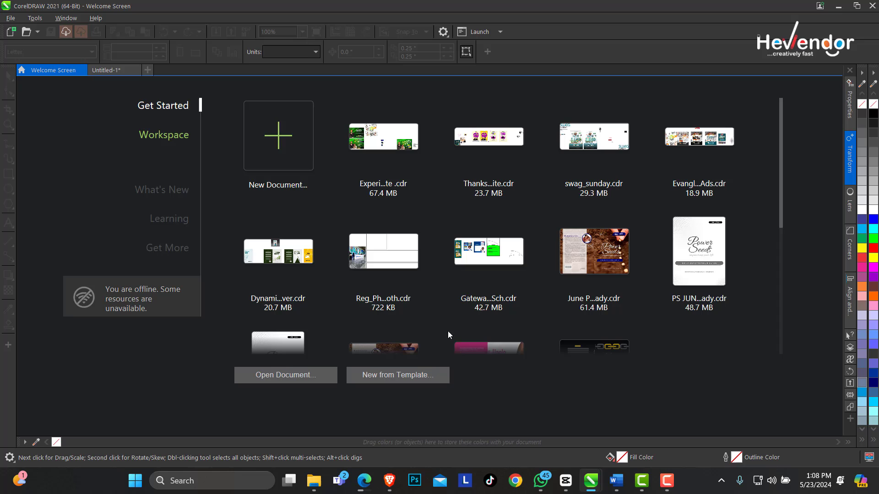
Create a new blank A5 landscape document (Untitled-2) from the Welcome Screen
left_click(277, 136)
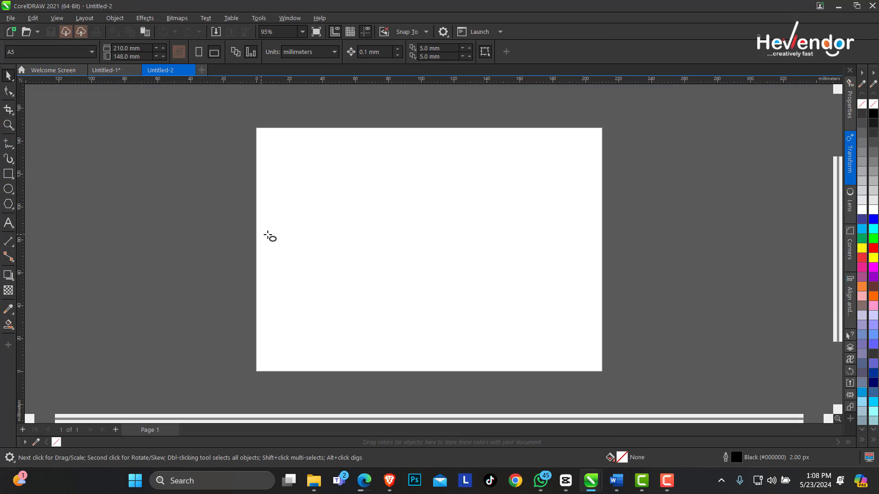
Draw a circle and a thin tall rectangle, then select both and align their centres
left_click(8, 189)
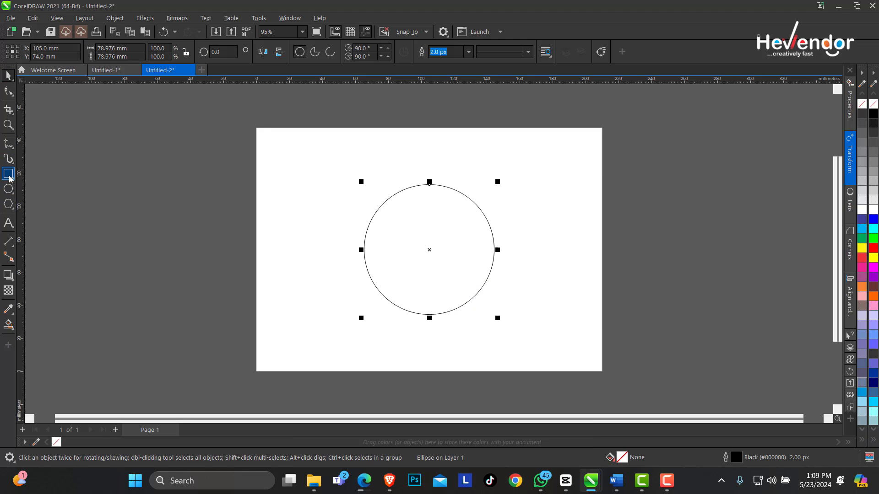
left_click(8, 143)
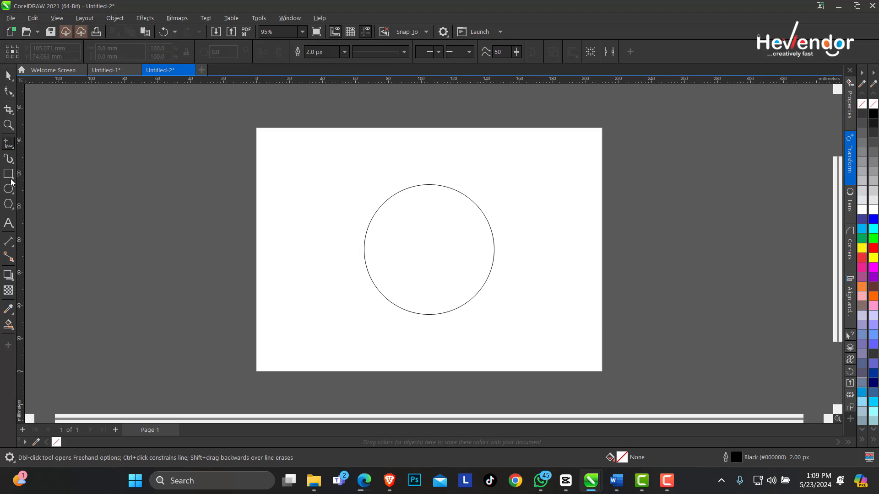
left_click(9, 173)
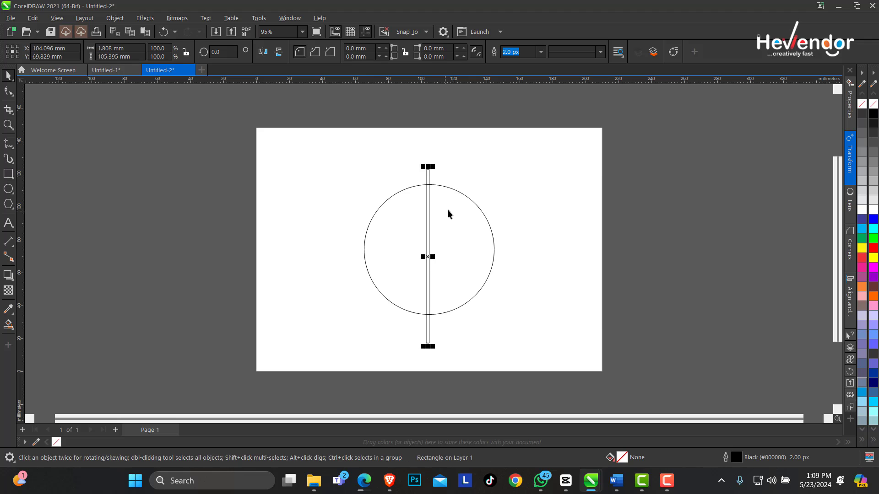
left_click(452, 209)
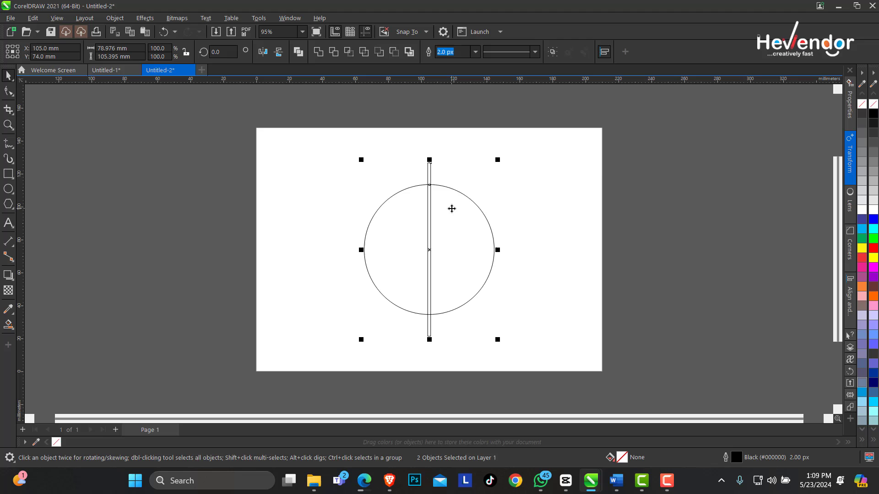
mouse_move(452, 204)
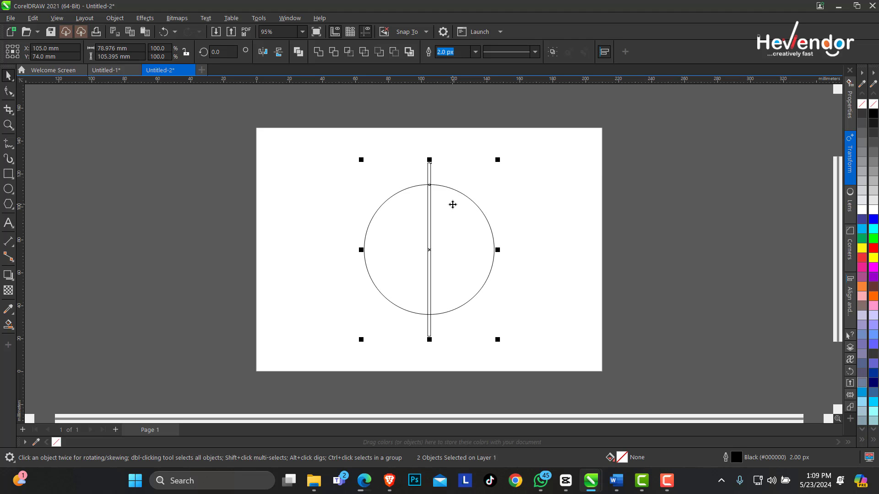
mouse_move(370, 158)
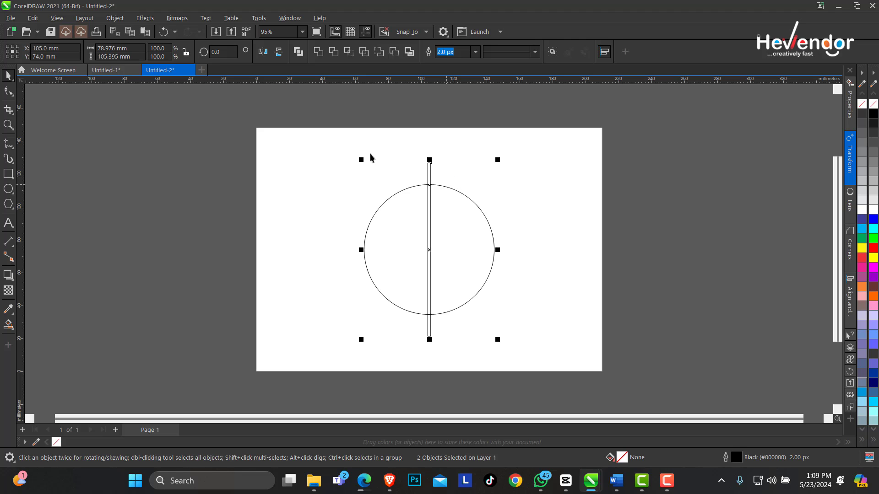
mouse_move(460, 266)
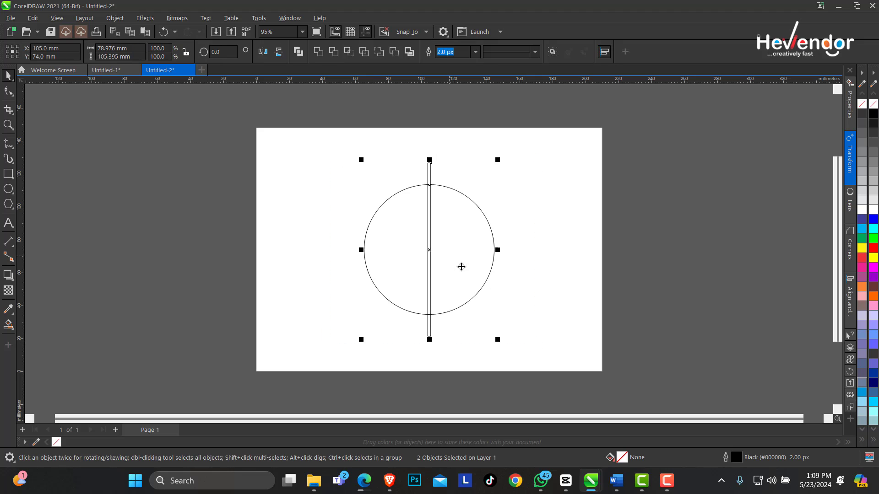
mouse_move(421, 202)
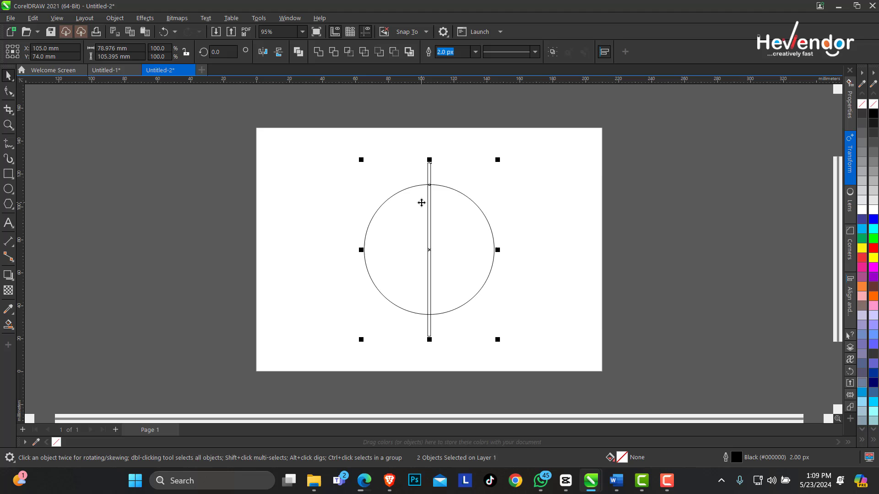
mouse_move(479, 214)
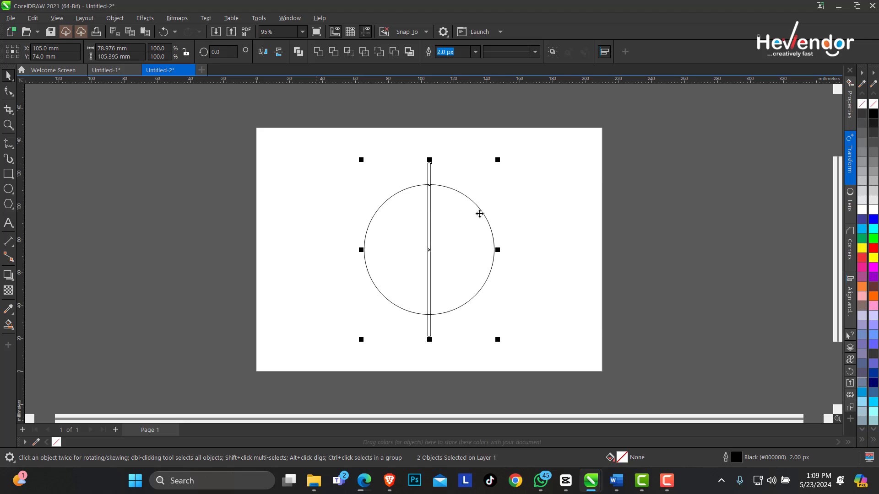
mouse_move(569, 194)
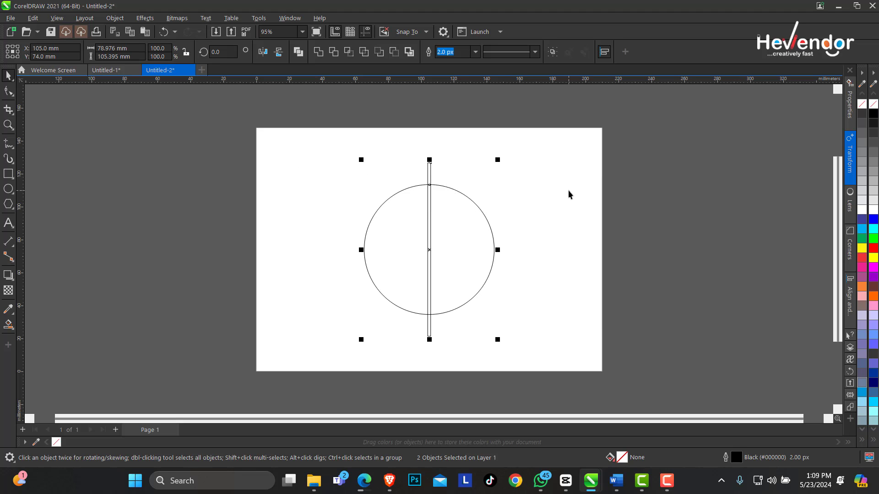
mouse_move(674, 230)
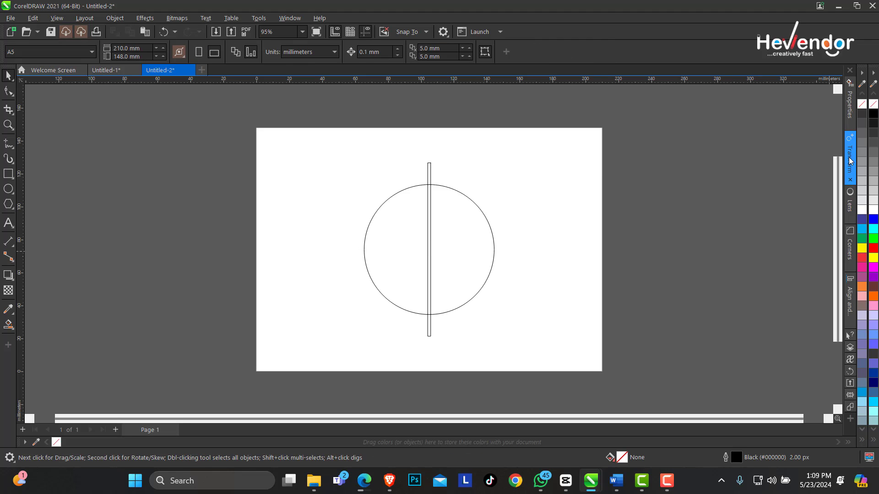
mouse_move(258, 18)
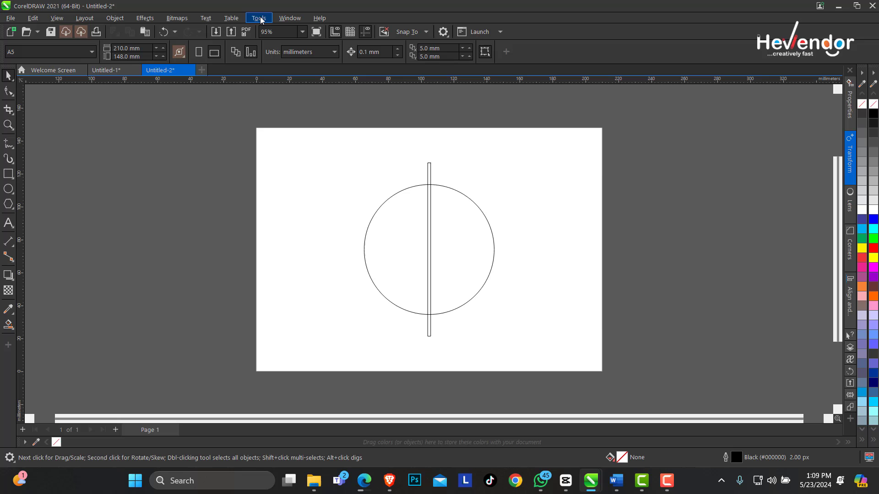
Show the Transform docker on its Rotate tab from the Dockers menu
left_click(289, 18)
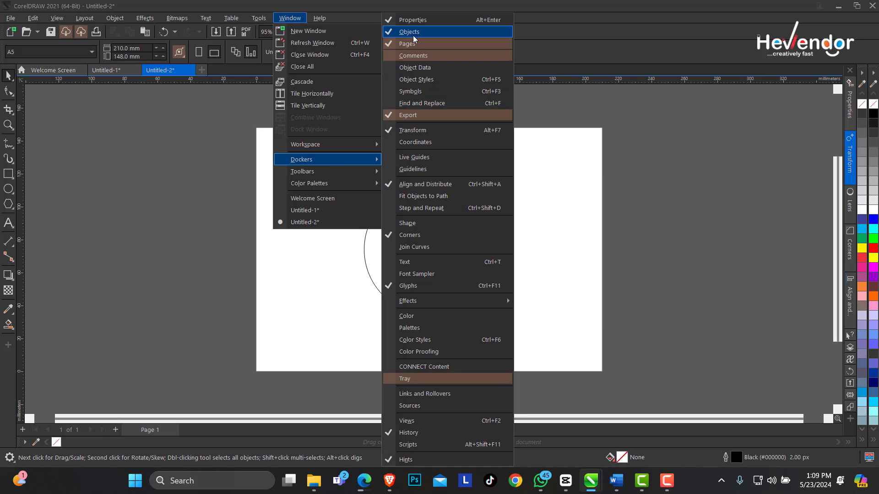
mouse_move(423, 274)
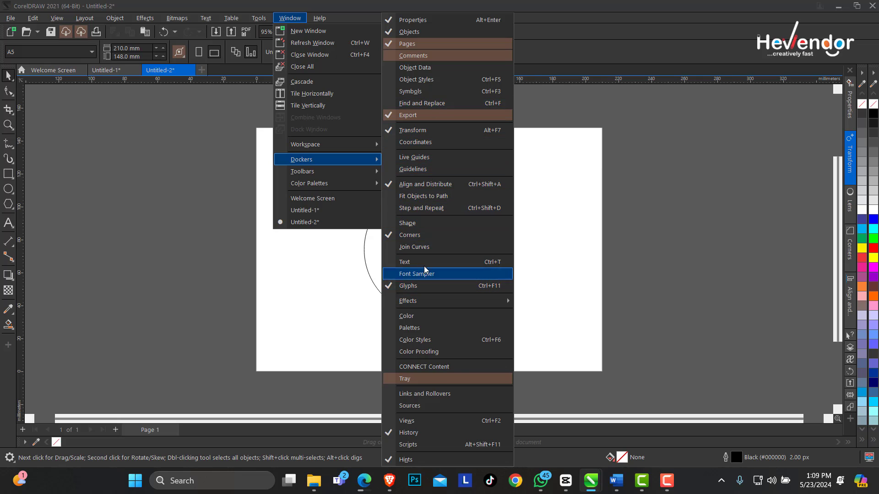
mouse_move(415, 68)
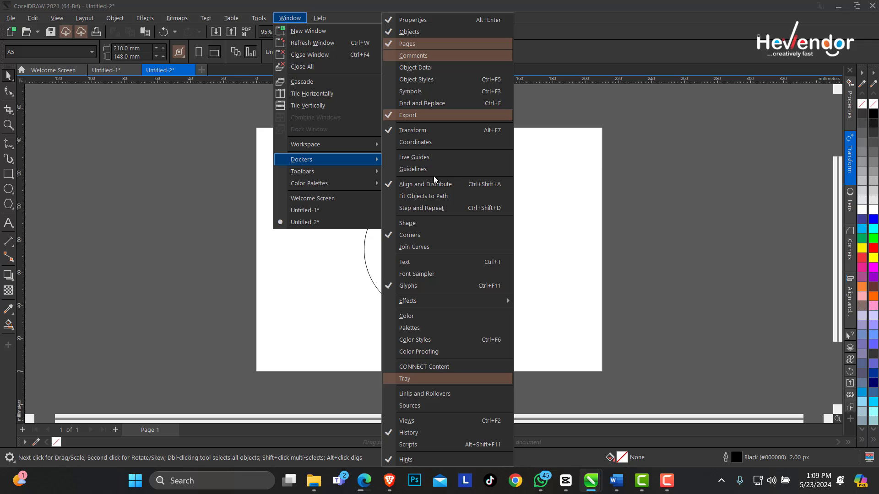
mouse_move(431, 130)
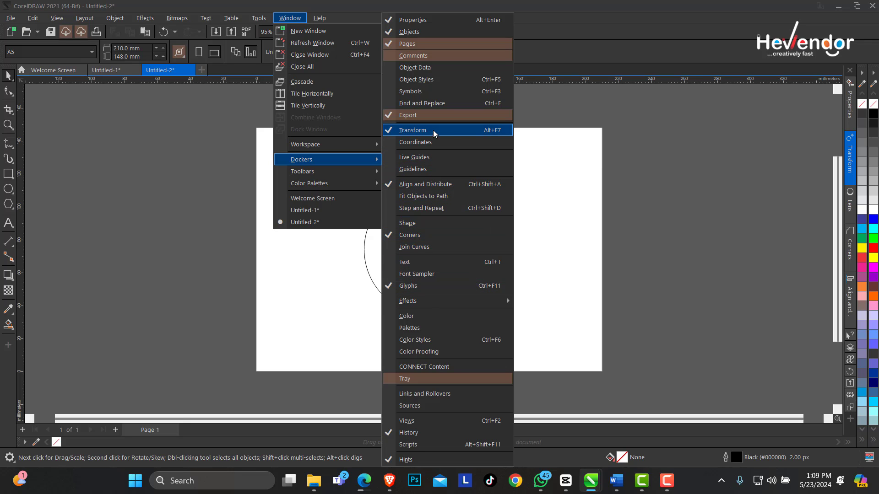
mouse_move(496, 134)
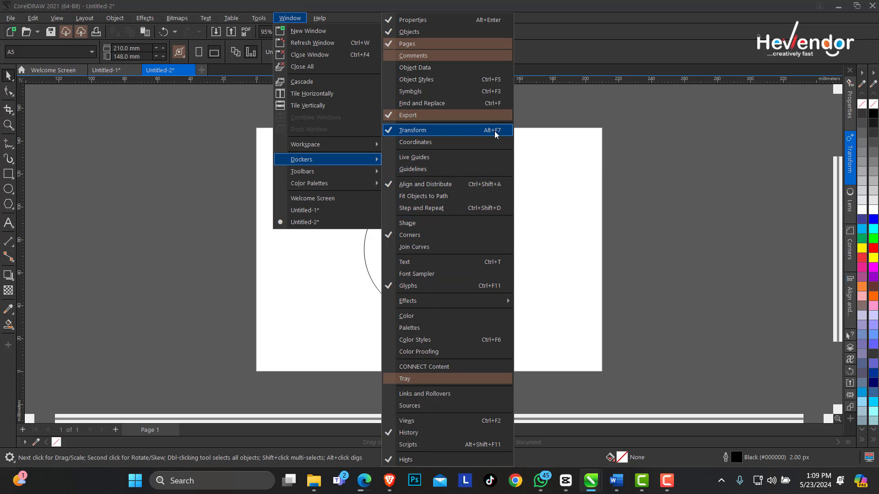
key("alt+F7")
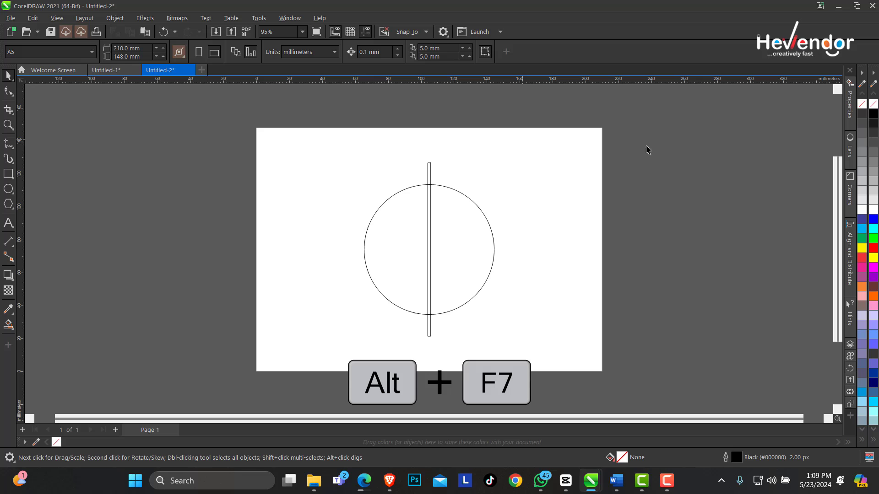
left_click(289, 18)
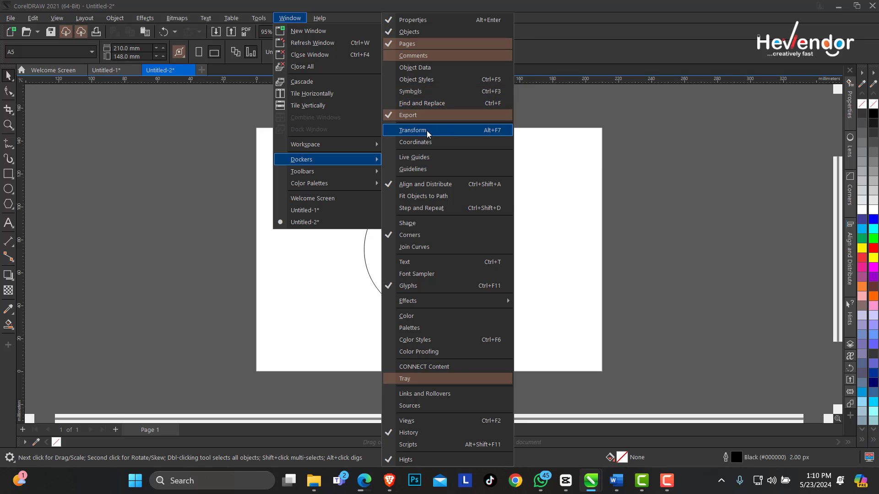
left_click(412, 130)
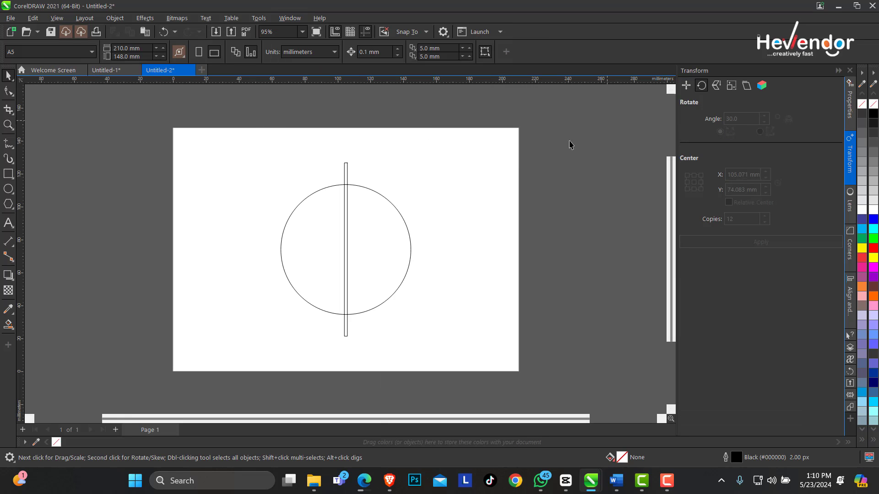
Rotate the bar into 12 copies at 30° about the circle's centre (105/74 mm)
left_click(345, 250)
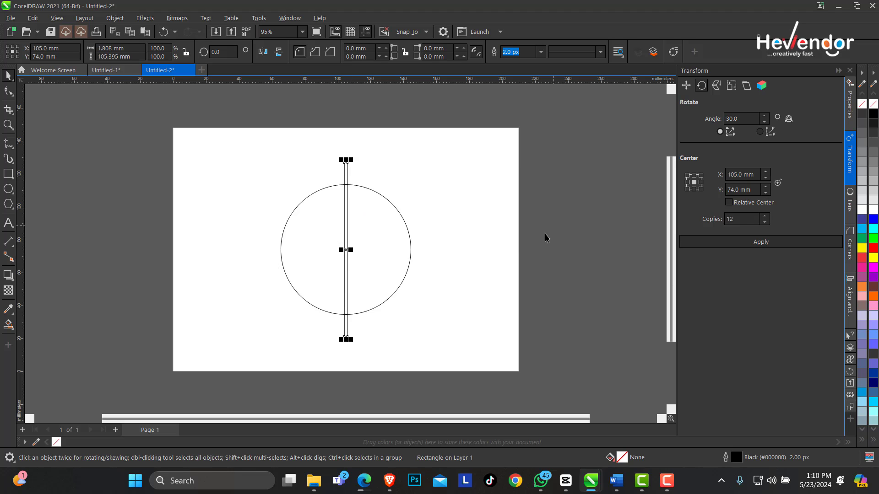
mouse_move(525, 190)
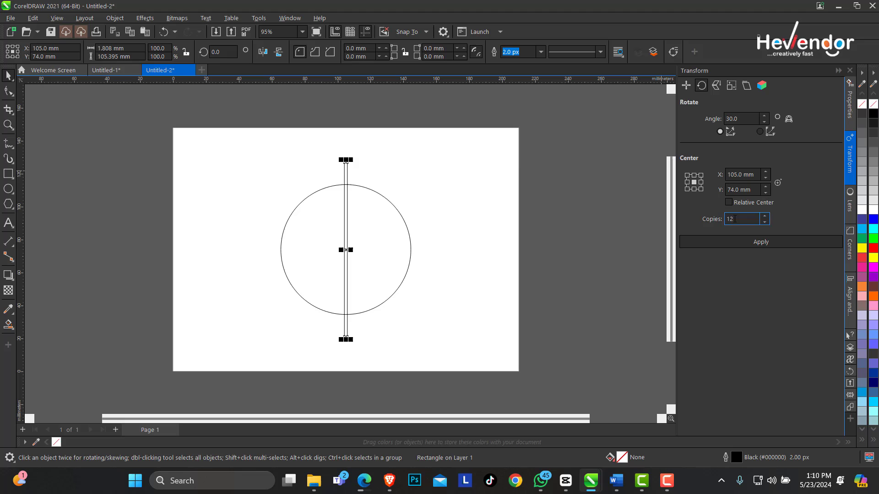
mouse_move(761, 242)
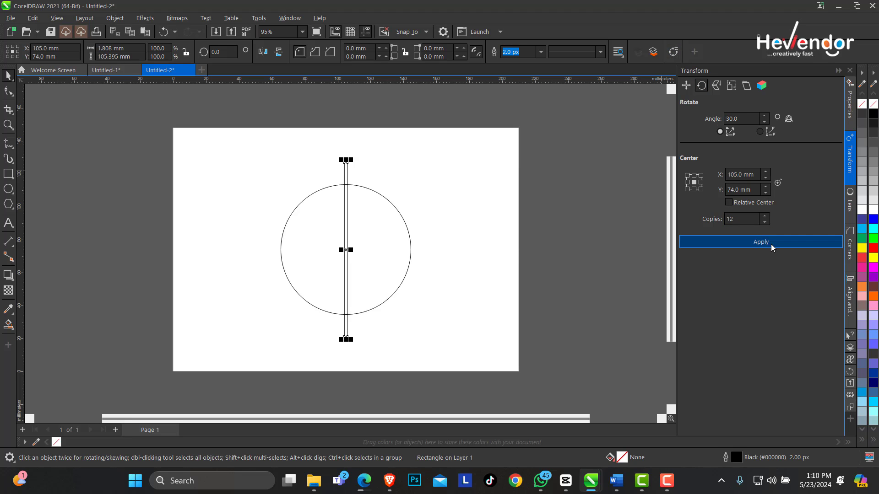
left_click(759, 241)
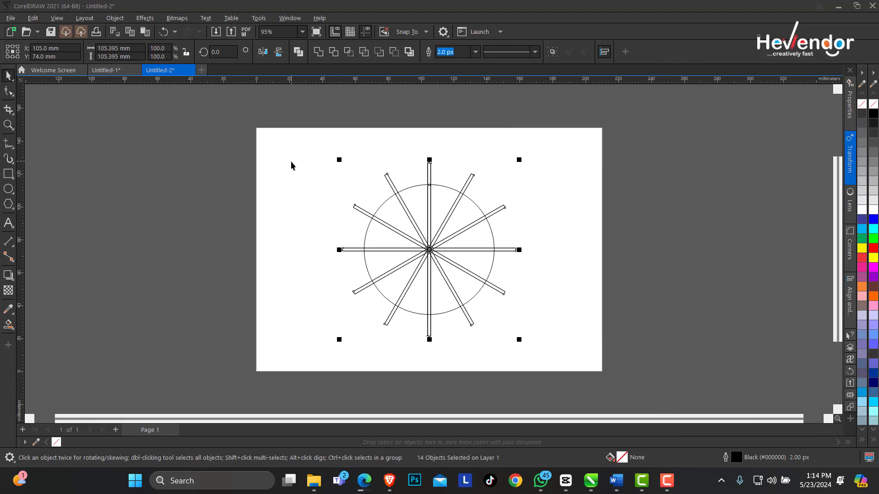
mouse_move(369, 60)
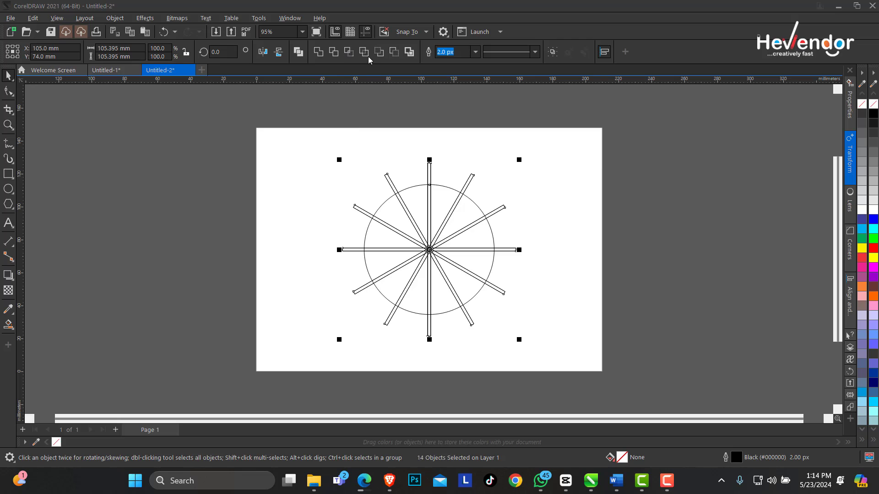
mouse_move(369, 93)
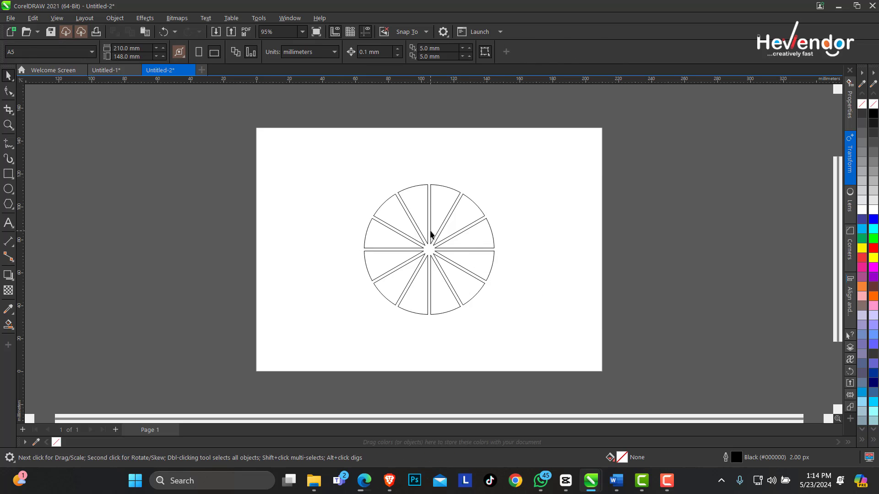
Select the circles and spokes and split them with a shaping command
left_click(429, 249)
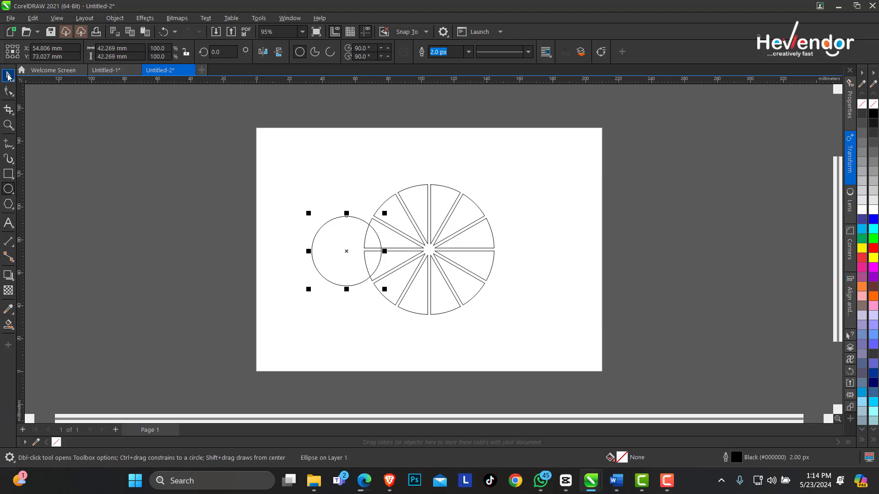
left_click(442, 209)
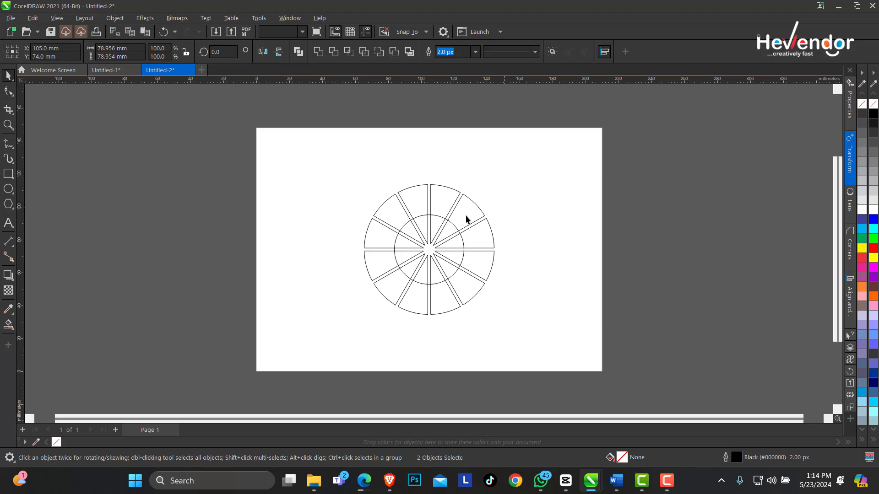
left_click(467, 212)
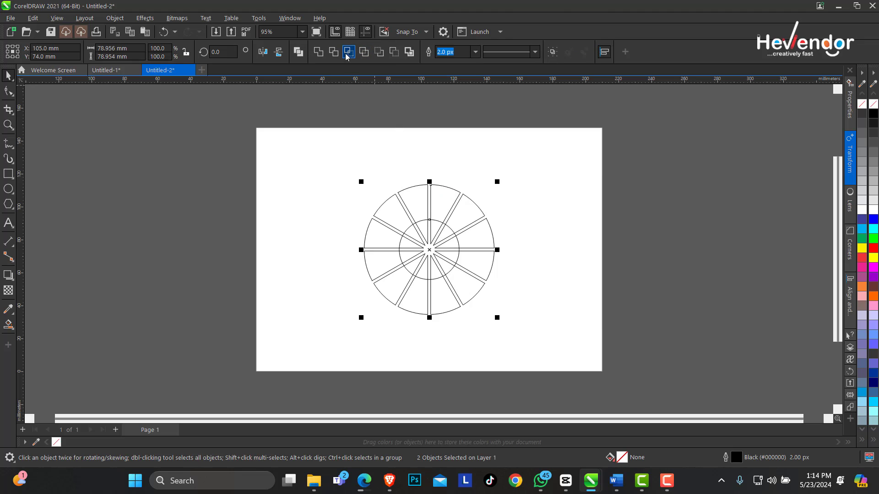
left_click(347, 52)
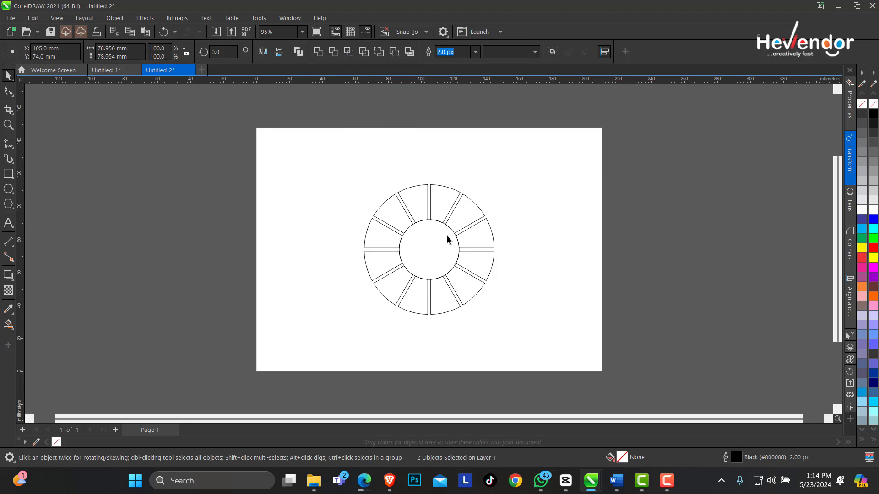
Select the cut ring pieces, then pick the wedge just left of the top
left_click(429, 250)
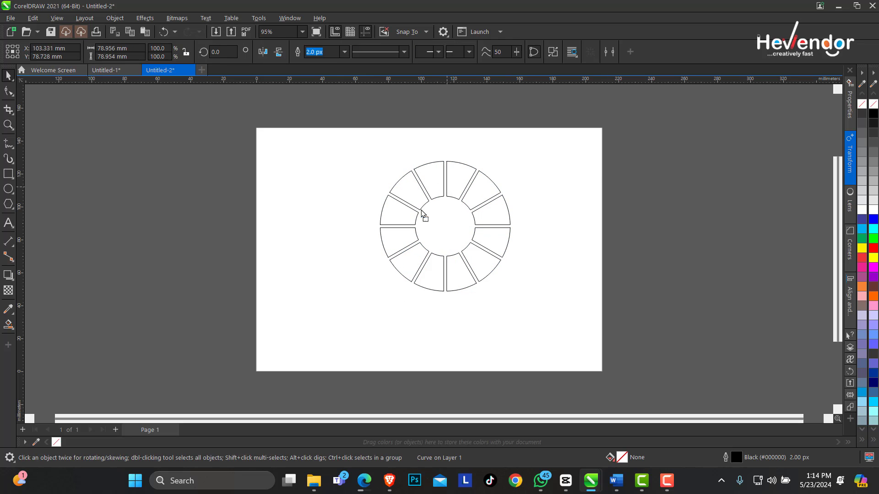
left_click(429, 227)
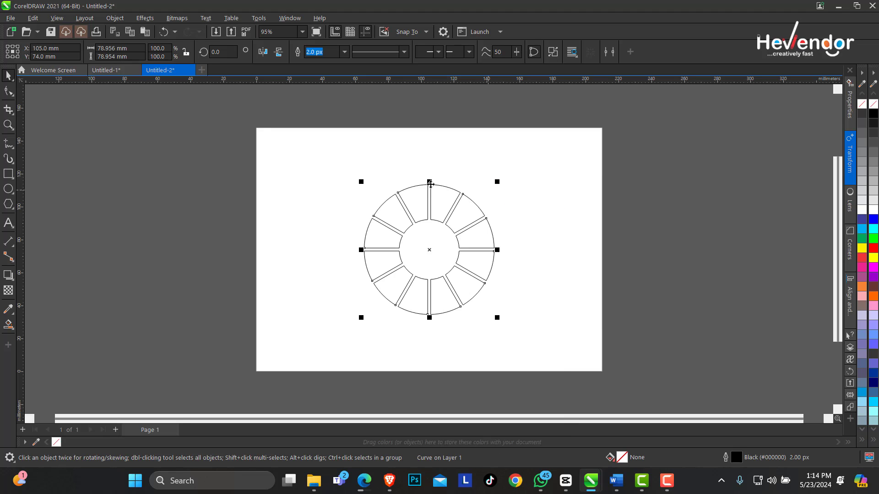
left_click(419, 206)
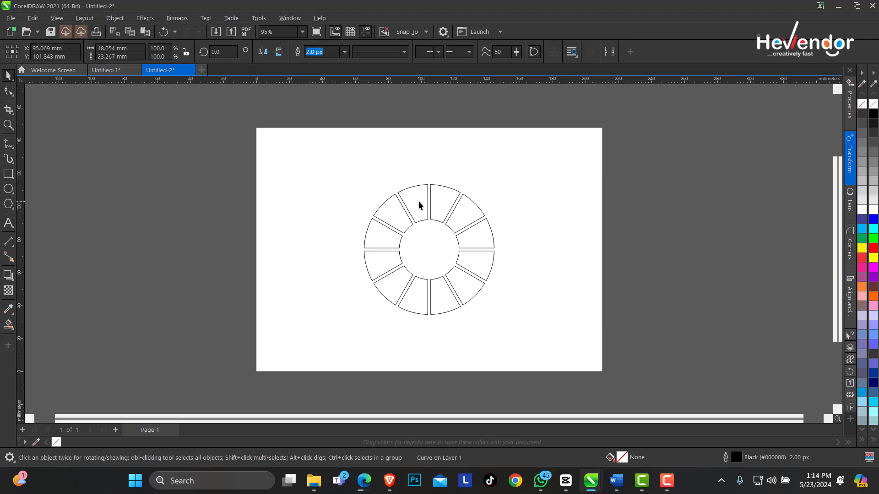
left_click(418, 203)
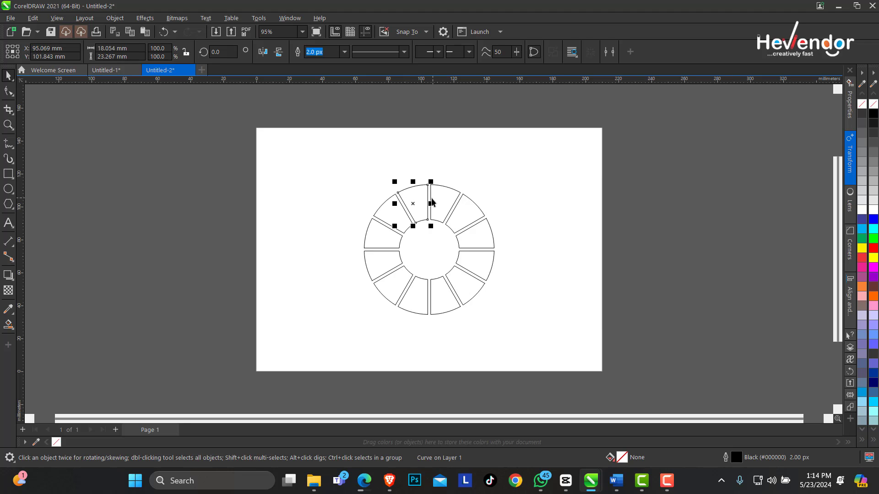
mouse_move(53, 300)
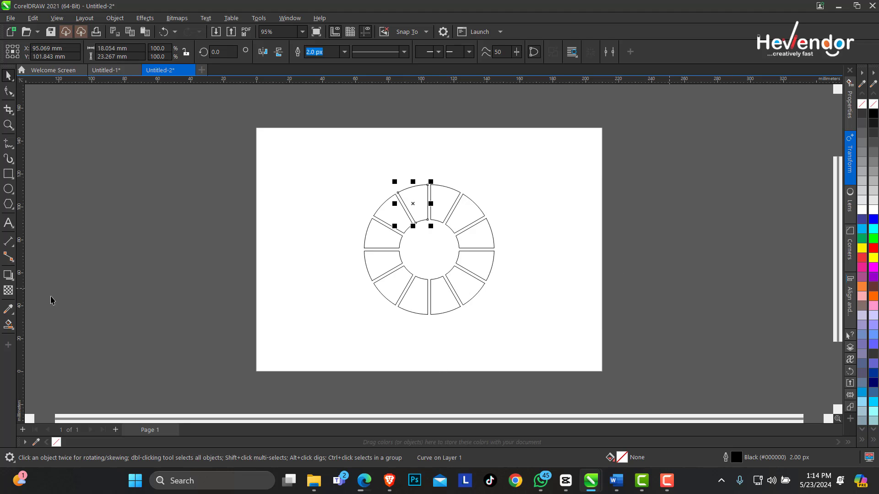
Switch to Smart Fill and choose HSB red (H 0, S 100, B 100) as fill colour
left_click(8, 324)
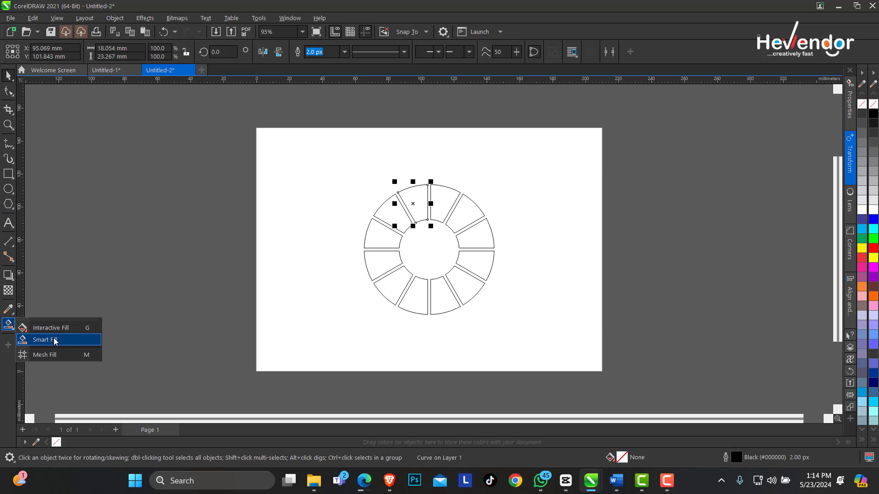
left_click(42, 340)
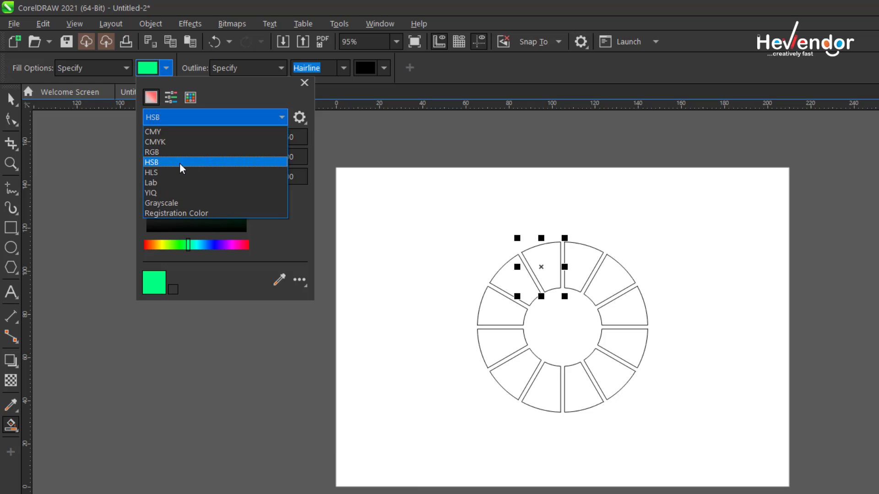
left_click(152, 162)
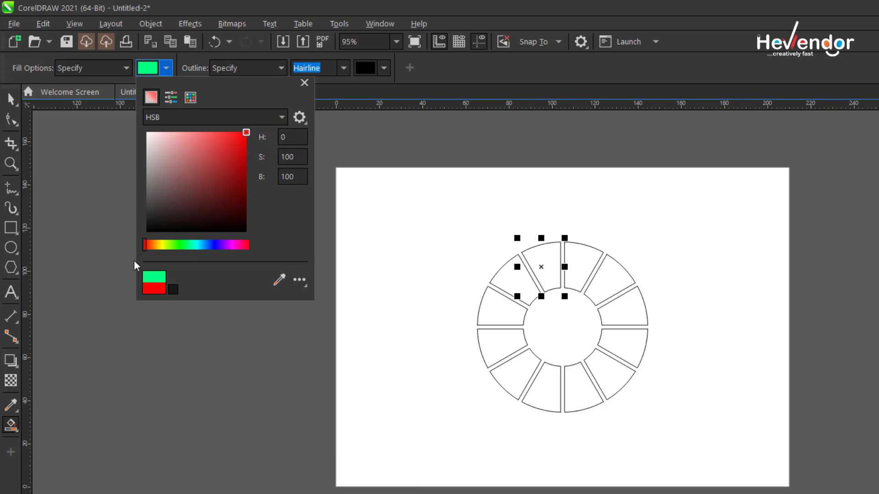
left_click(245, 133)
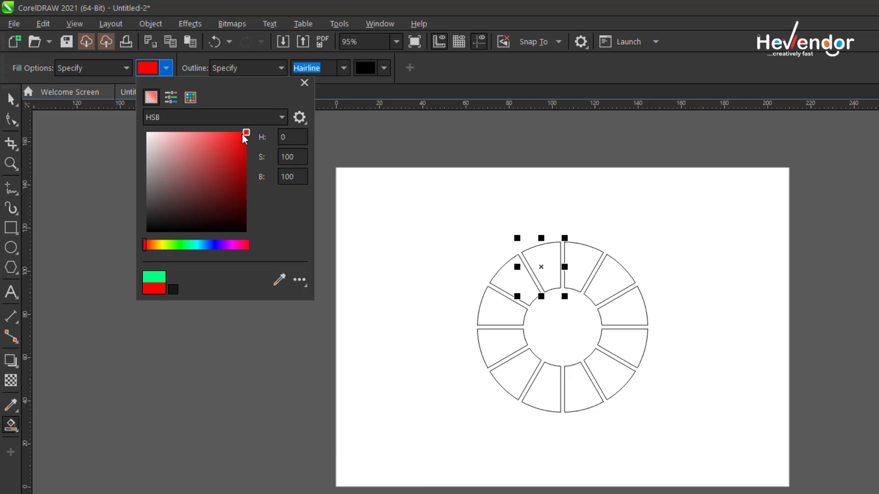
mouse_move(252, 140)
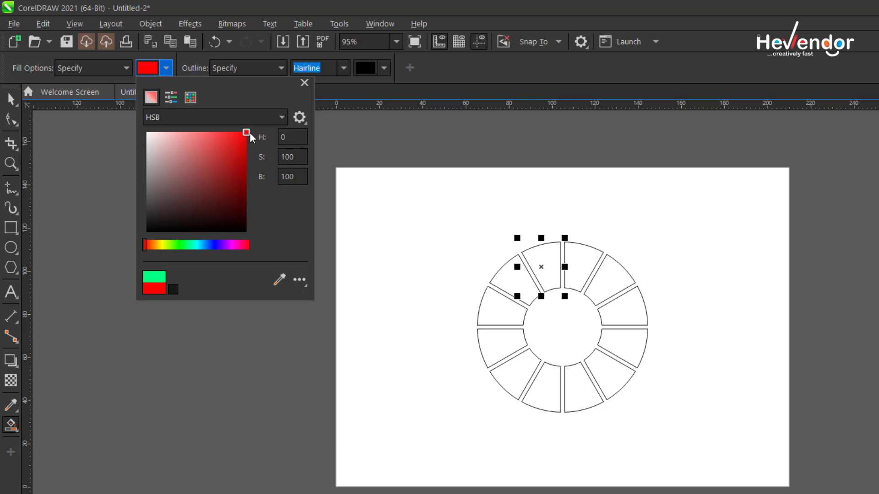
mouse_move(537, 259)
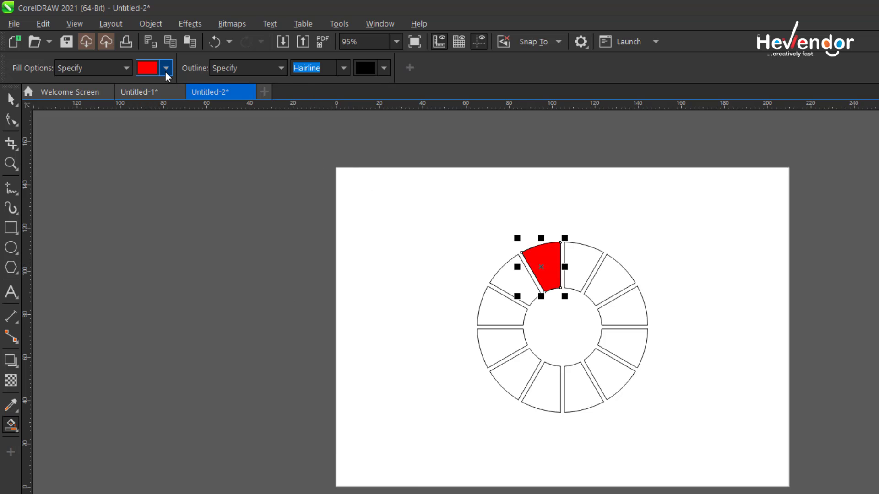
Set the fill hue to 30 and fill the next wedge clockwise with orange
left_click(166, 67)
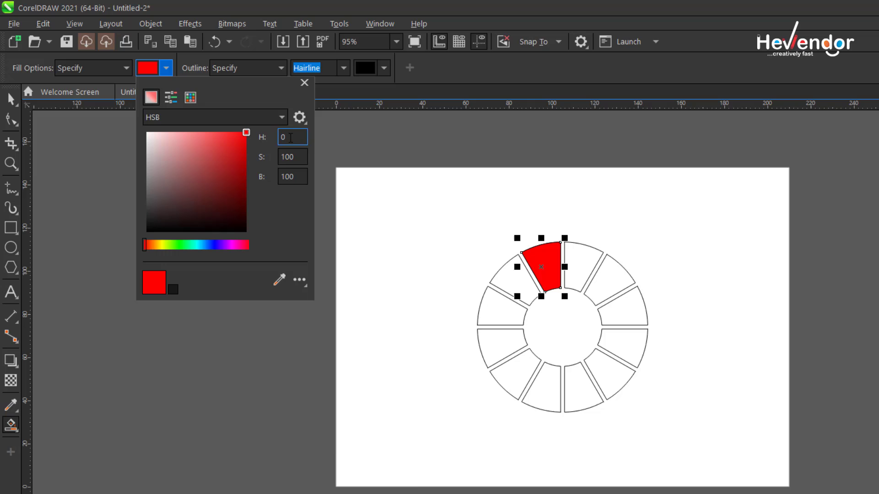
triple_click(291, 136)
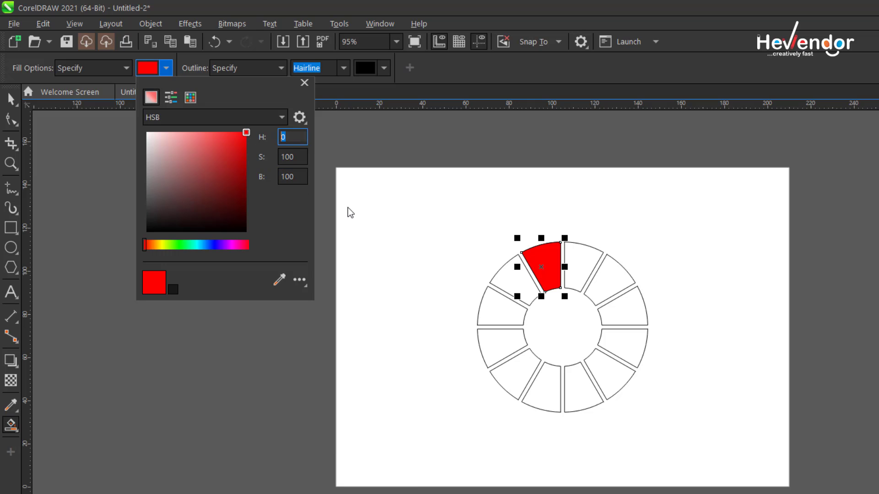
type("30")
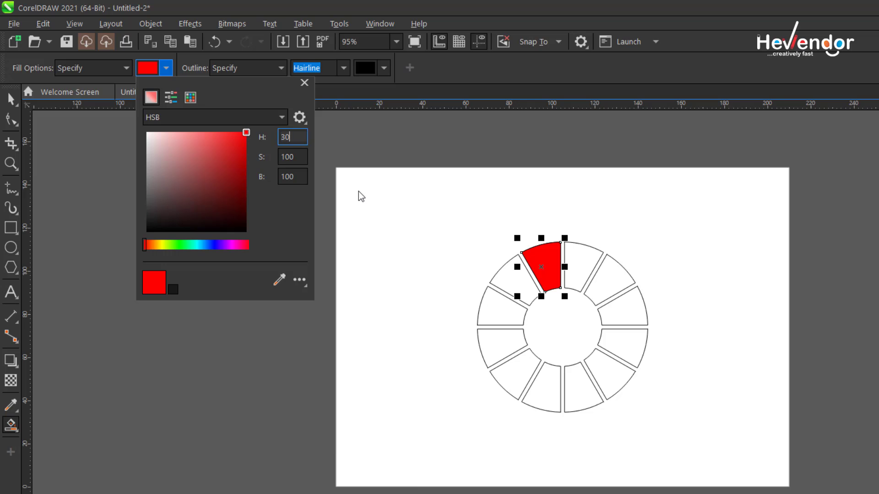
left_click(304, 82)
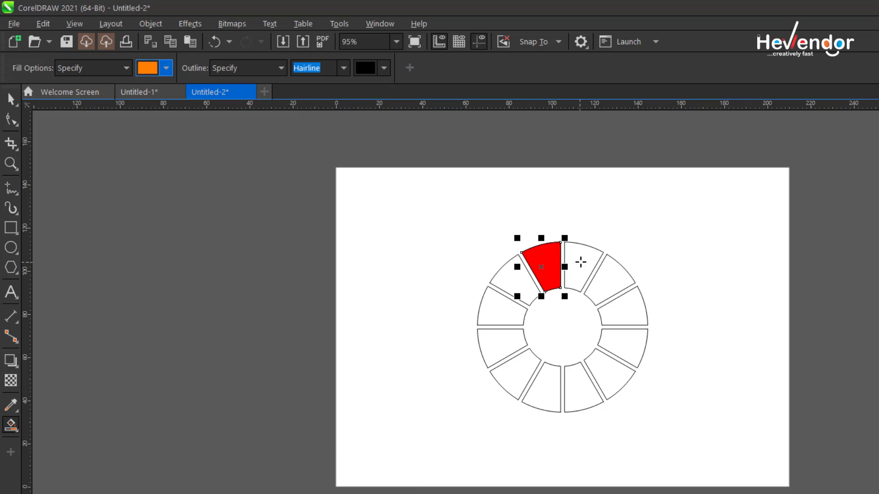
Change the fill hue to 60 for the yellow wedge
left_click(166, 67)
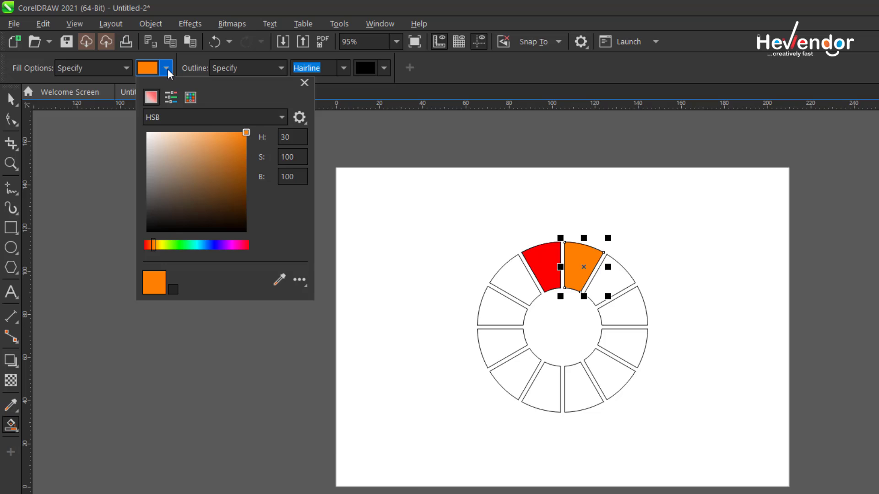
triple_click(292, 137)
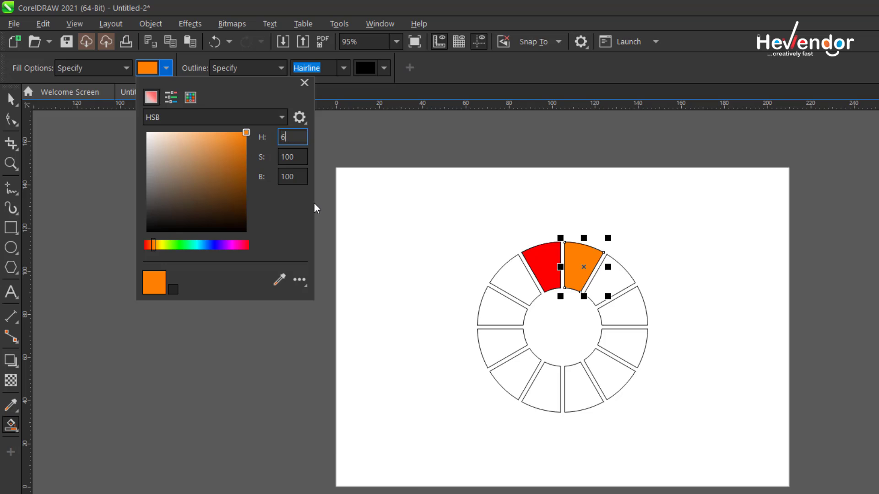
type("60")
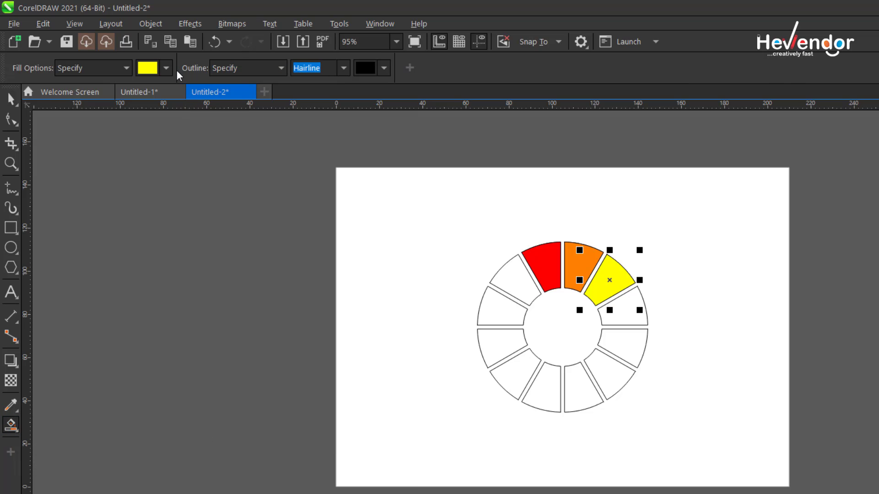
left_click(165, 67)
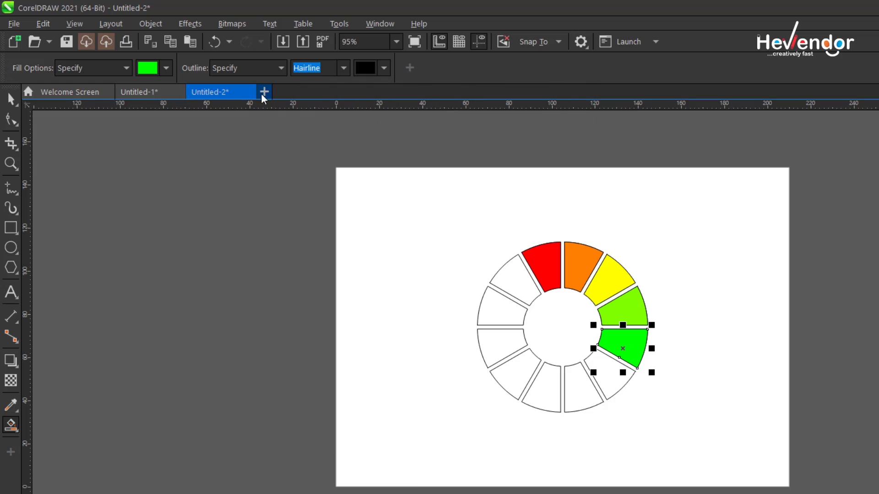
Raise the Smart Fill hue by 30 and fill the next wedges with spring green and cyan
left_click(165, 67)
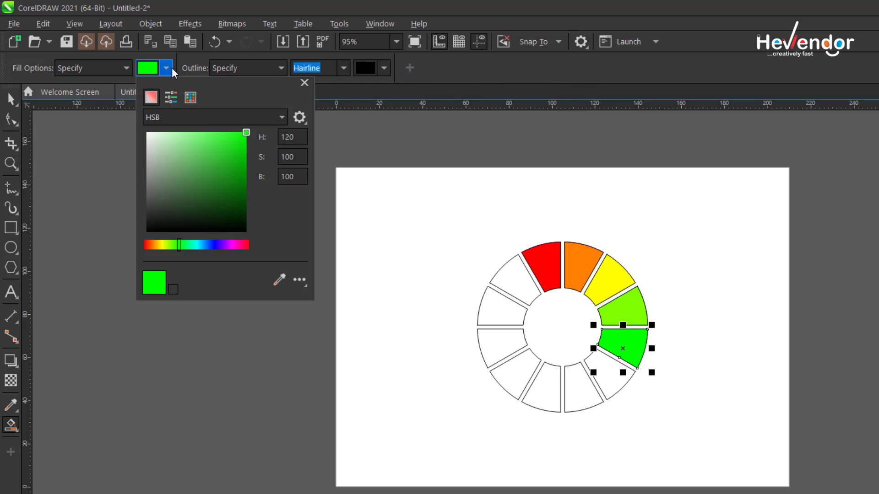
triple_click(292, 136)
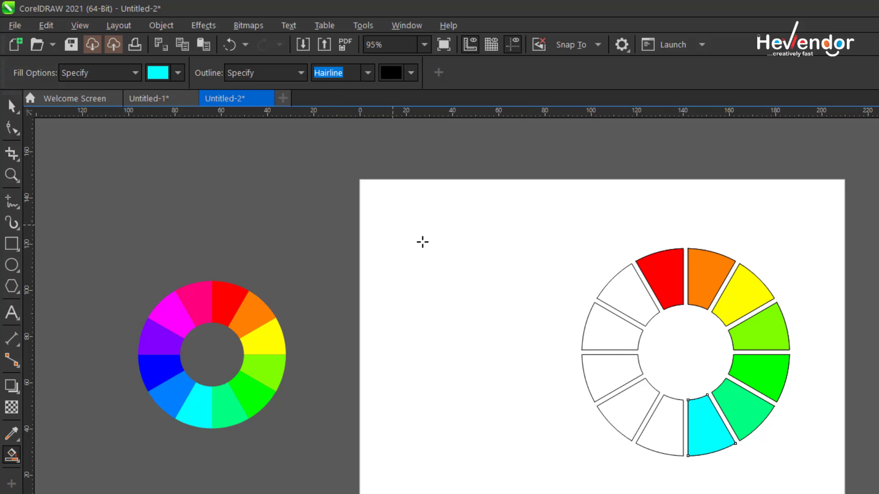
left_click(178, 72)
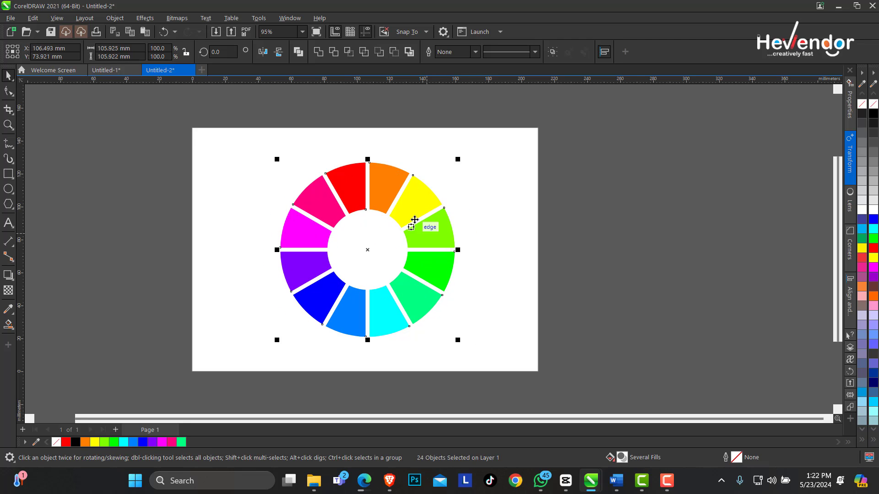
Select every wheel piece, group them, and deselect to view the finished wheel
left_click(118, 190)
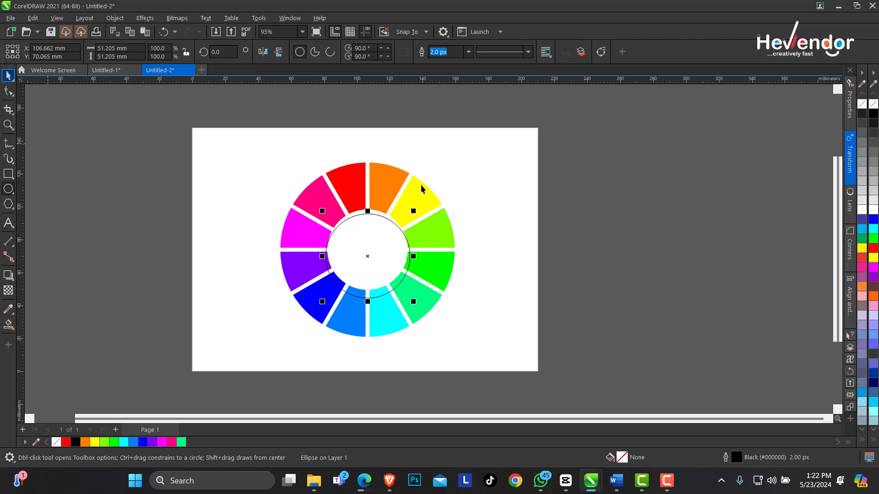
left_click(501, 235)
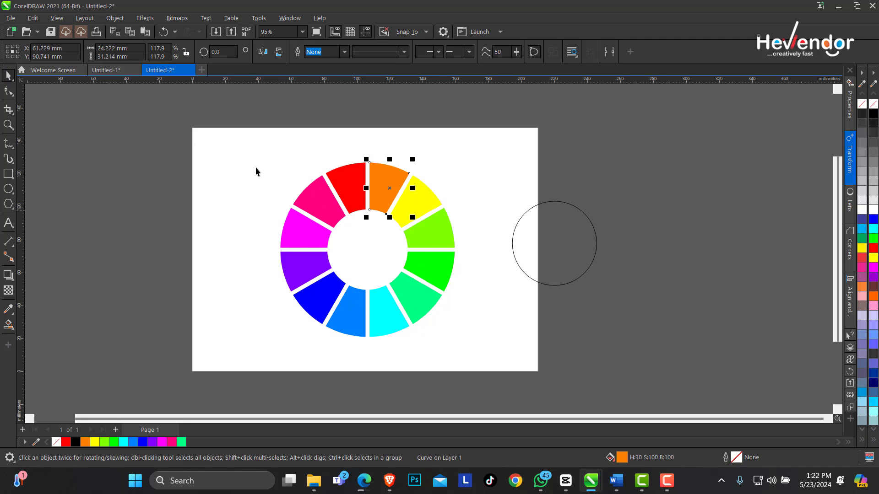
left_click(389, 249)
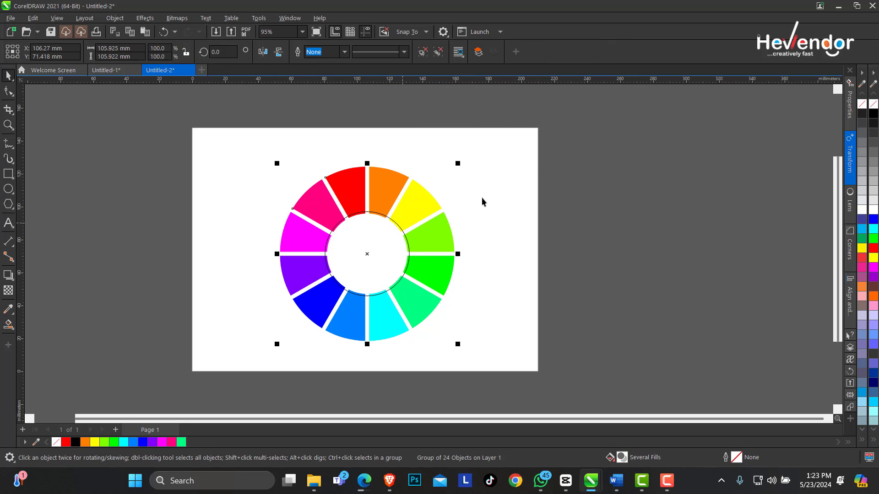
mouse_move(367, 215)
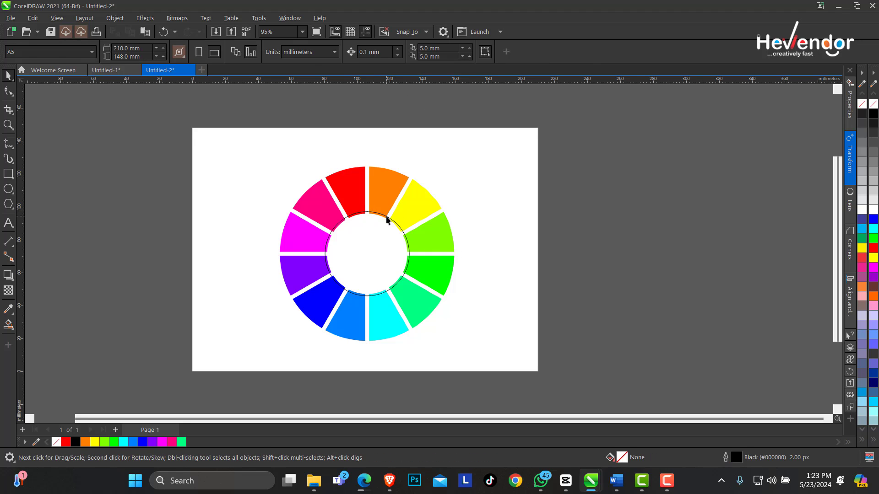
left_click(138, 155)
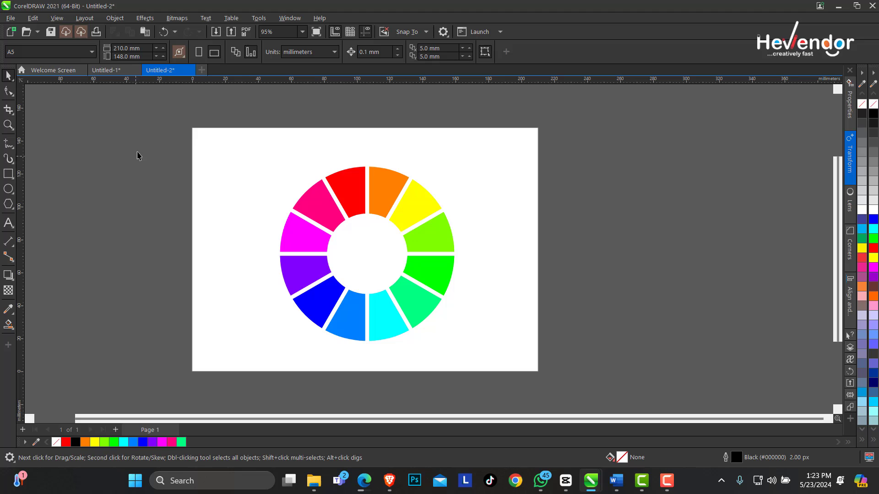
mouse_move(95, 152)
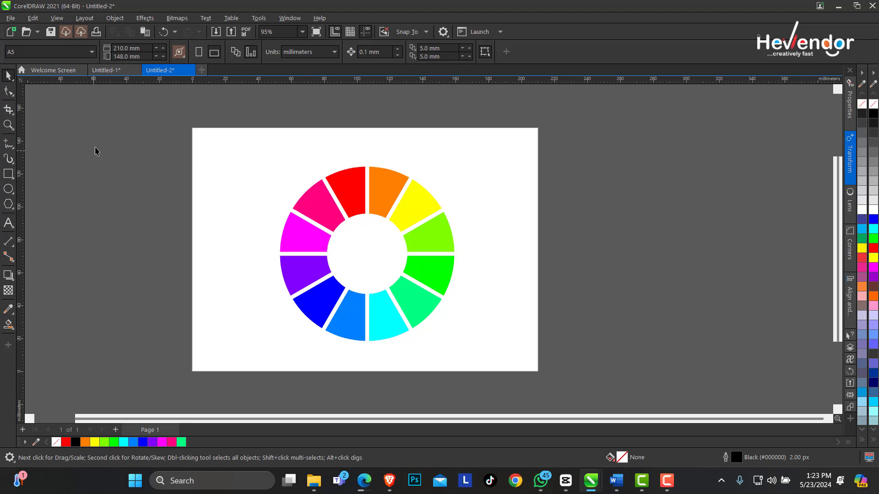